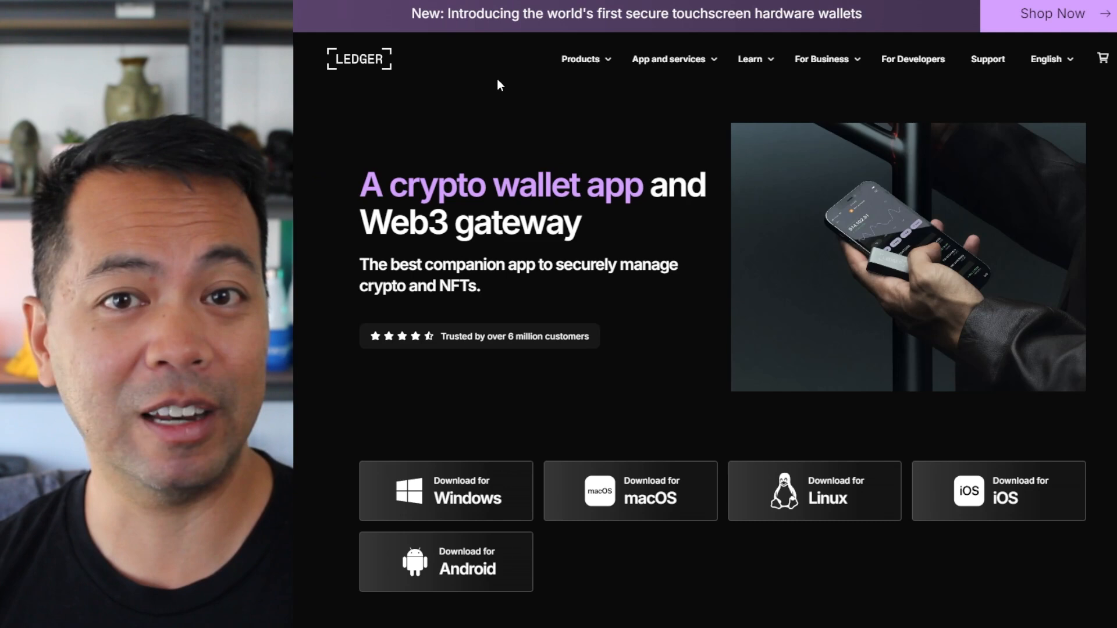
Scroll down and open the My Ledger device-management section in Ledger Live.
scroll("down", 3)
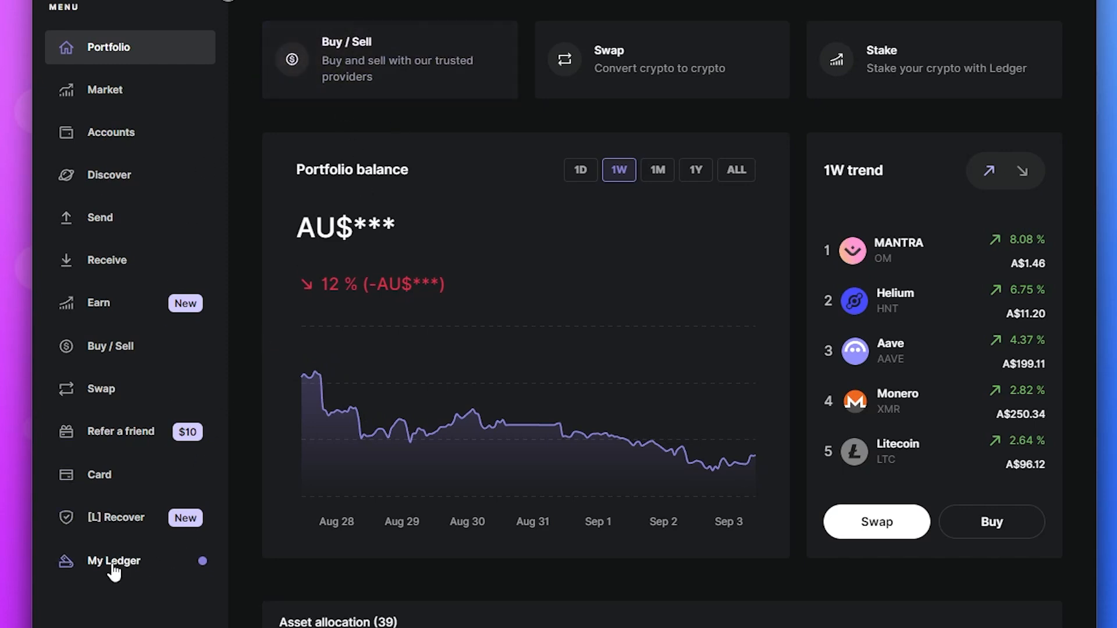
left_click(114, 561)
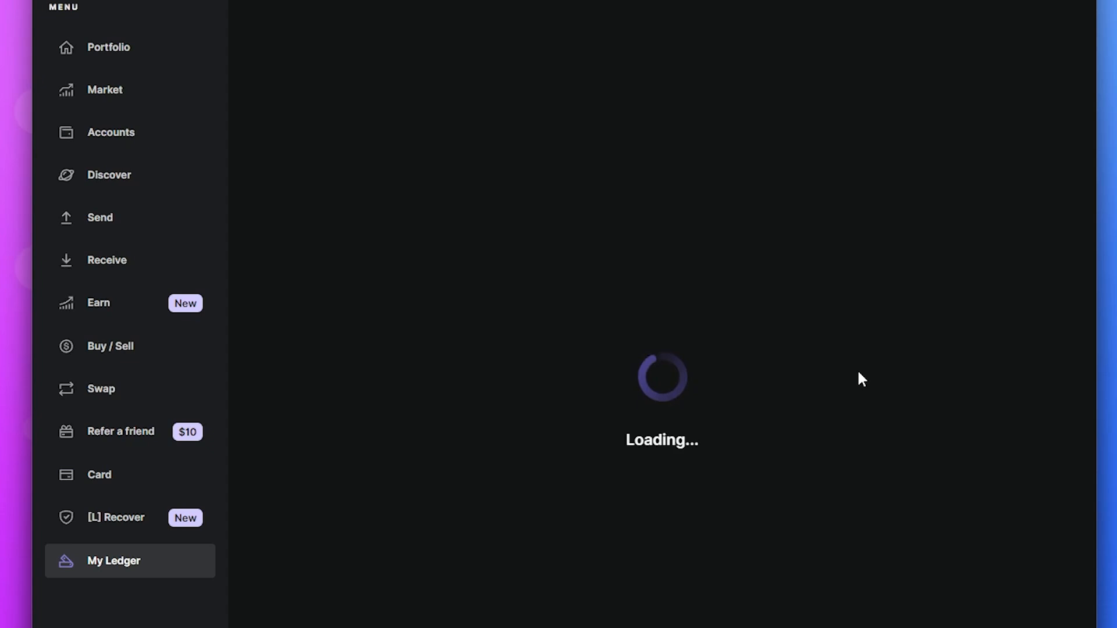
Expand 'Update available' to reveal the Cardano ADA 7.1.3 update on the Nano S.
left_click(113, 560)
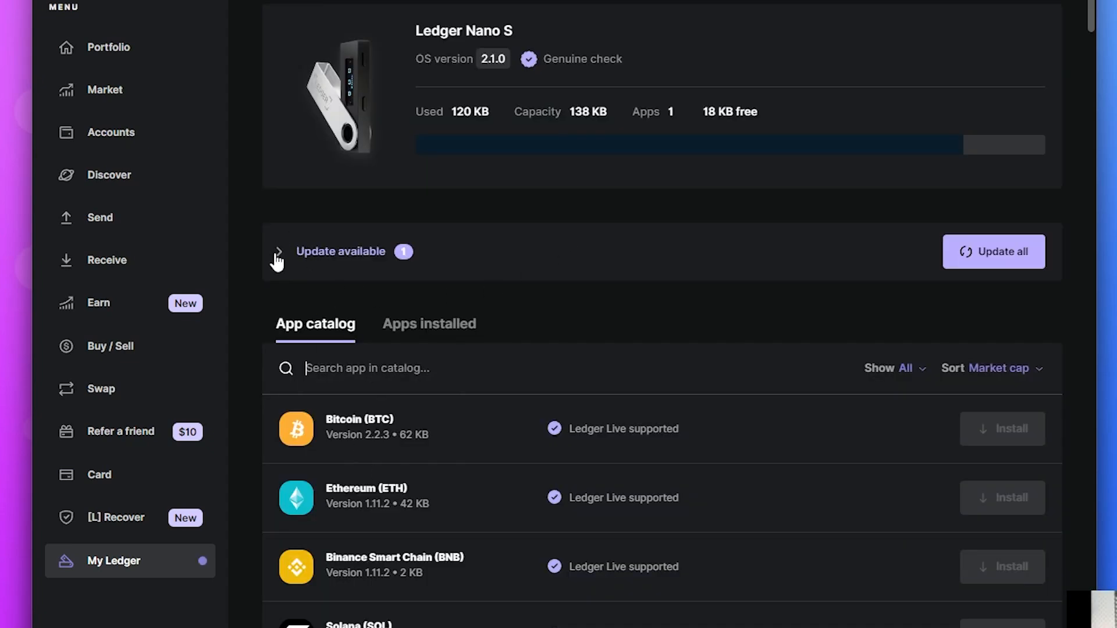
mouse_move(307, 264)
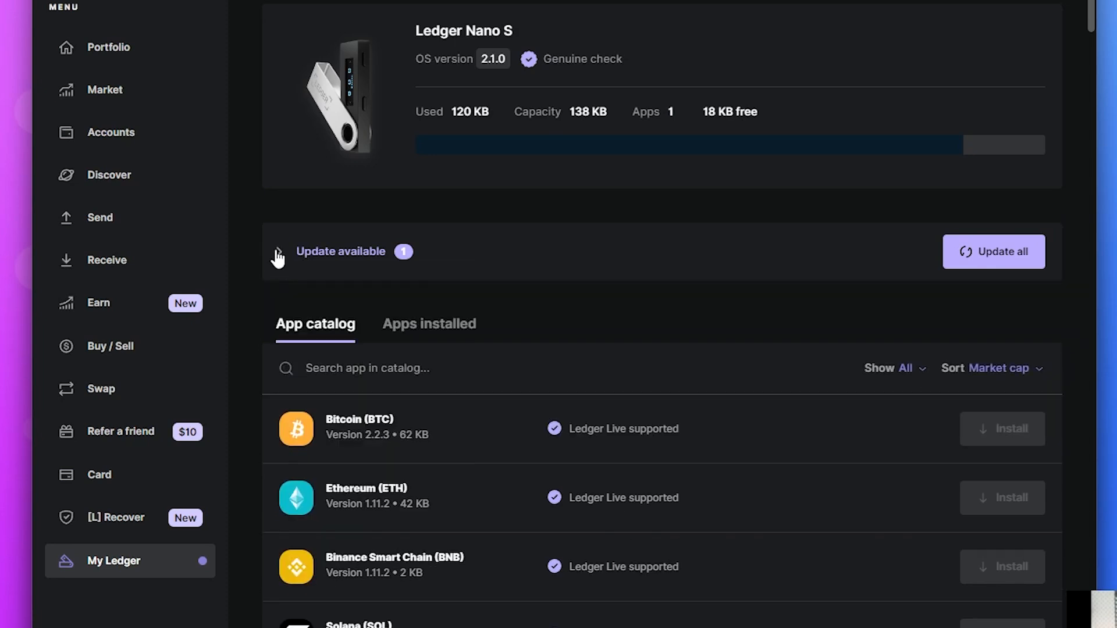
left_click(278, 251)
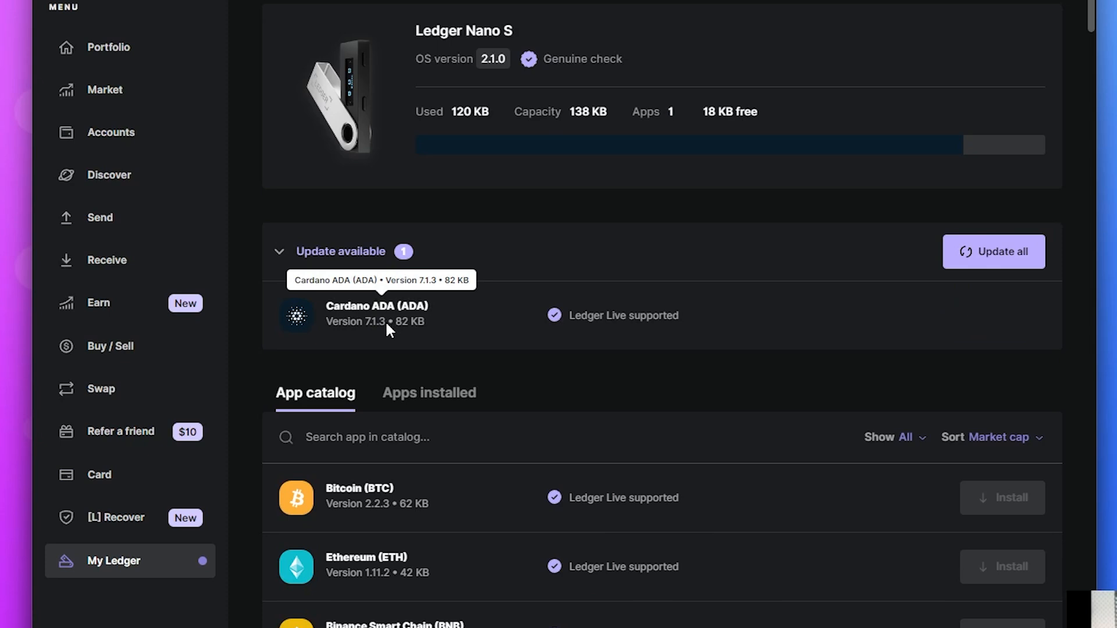
mouse_move(378, 336)
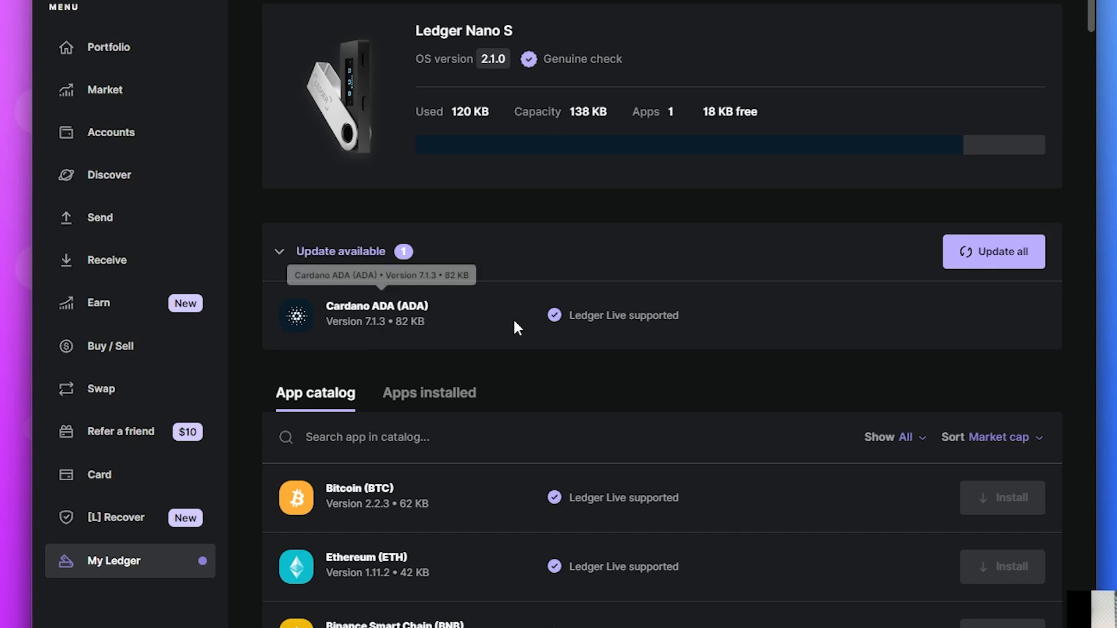
mouse_move(953, 311)
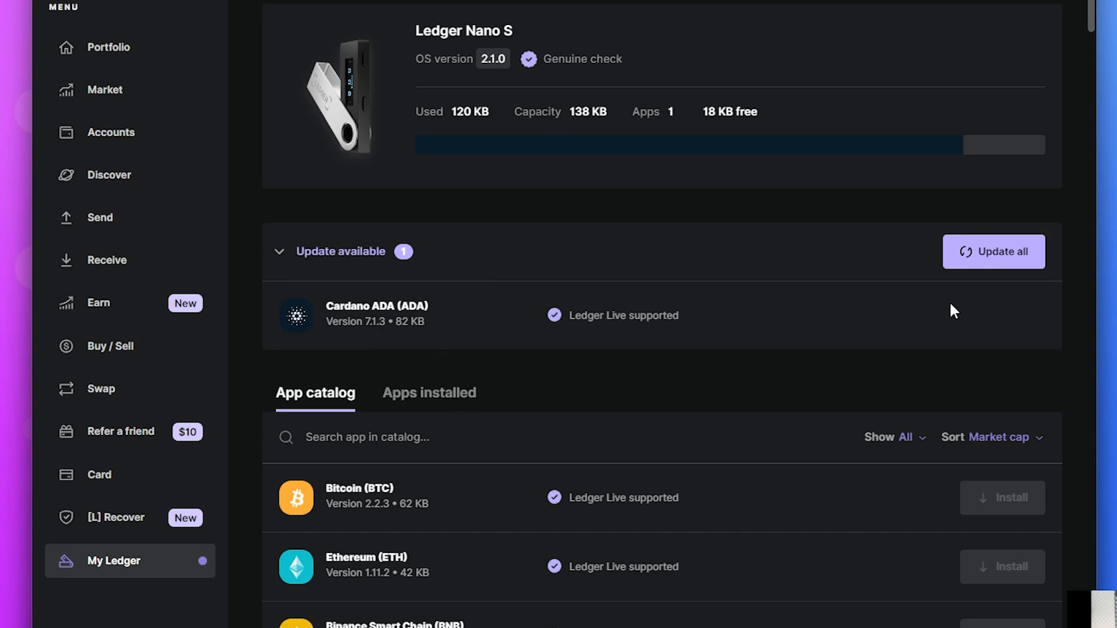
mouse_move(1001, 261)
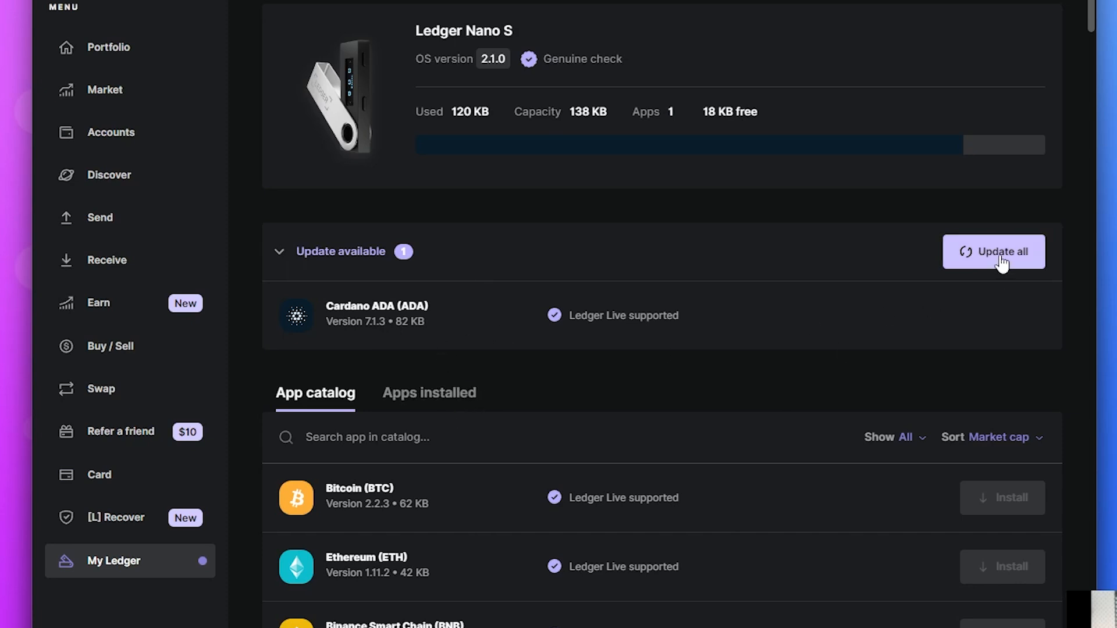
Start installing the Cardano ADA 7.1.3 update with 'Update all'.
left_click(993, 252)
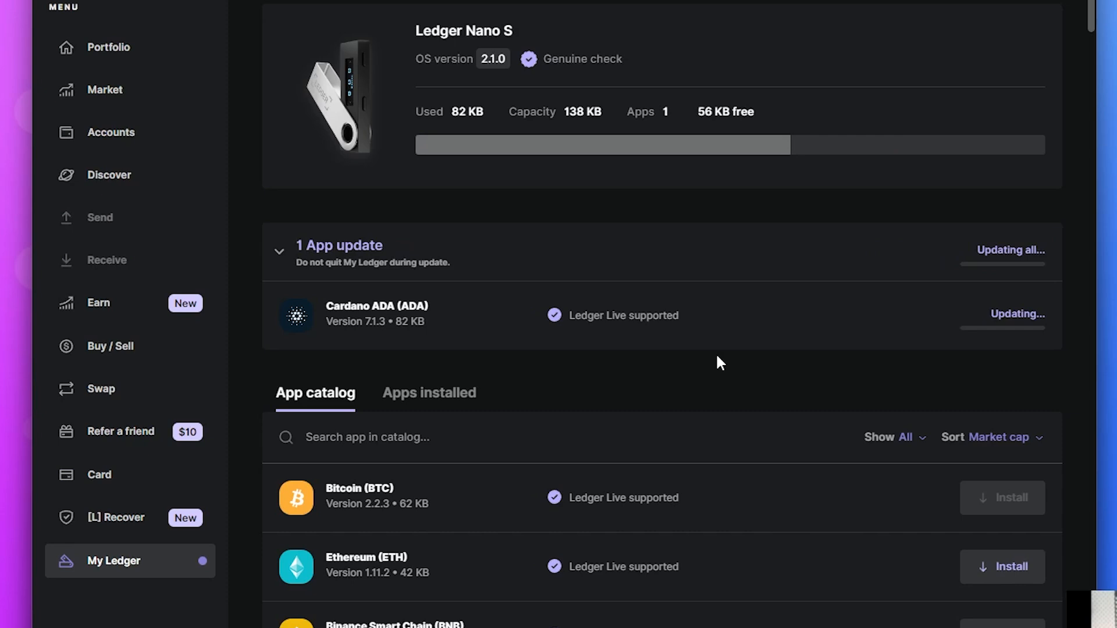
mouse_move(758, 176)
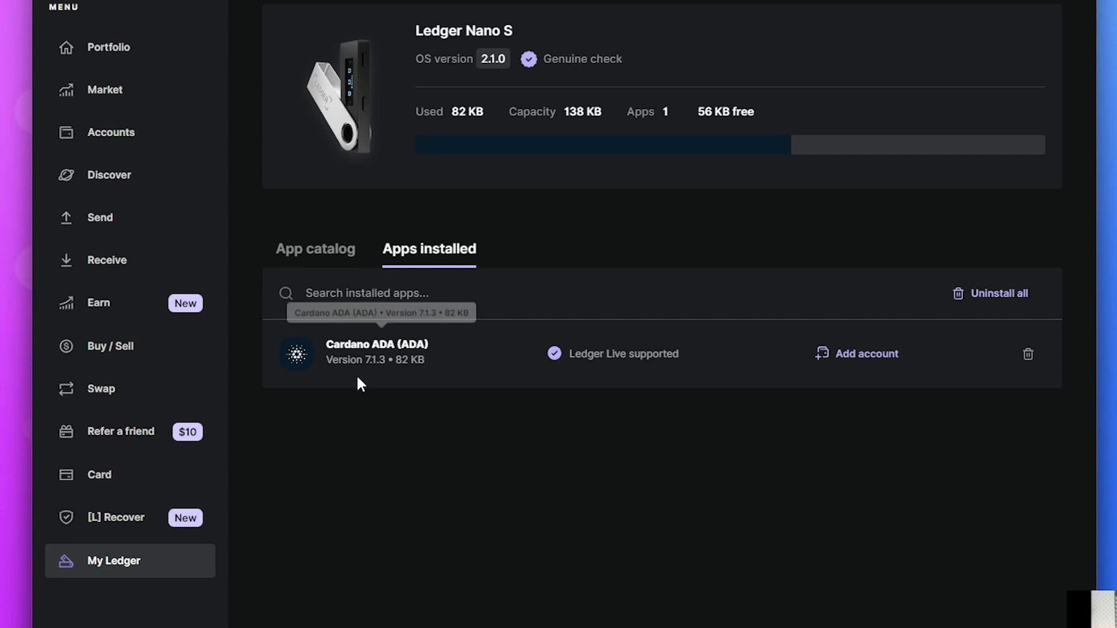
mouse_move(358, 376)
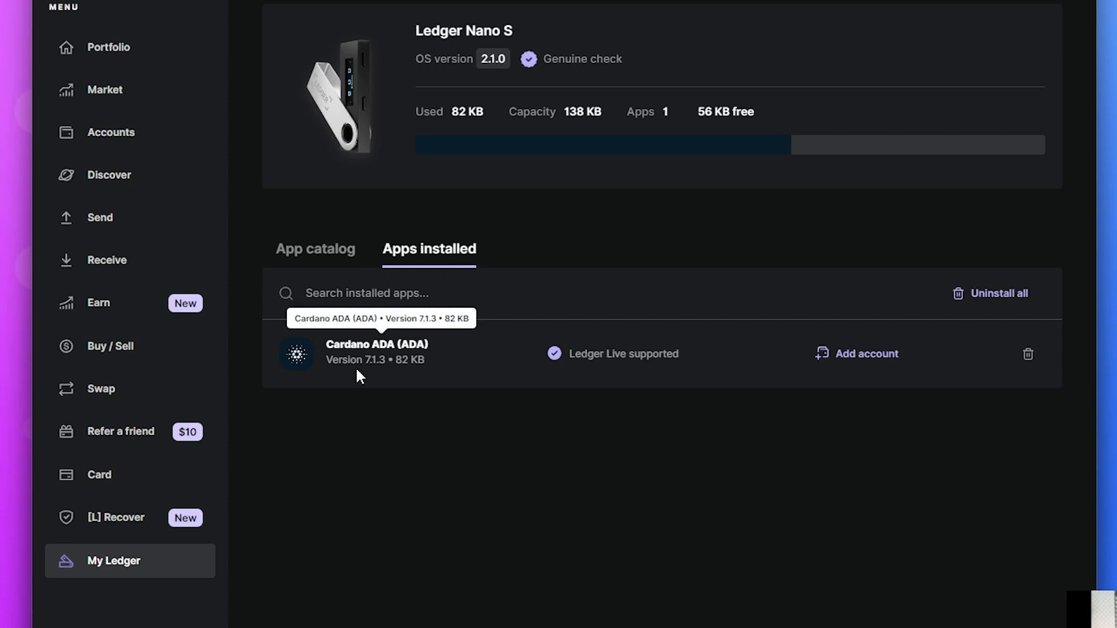
mouse_move(371, 390)
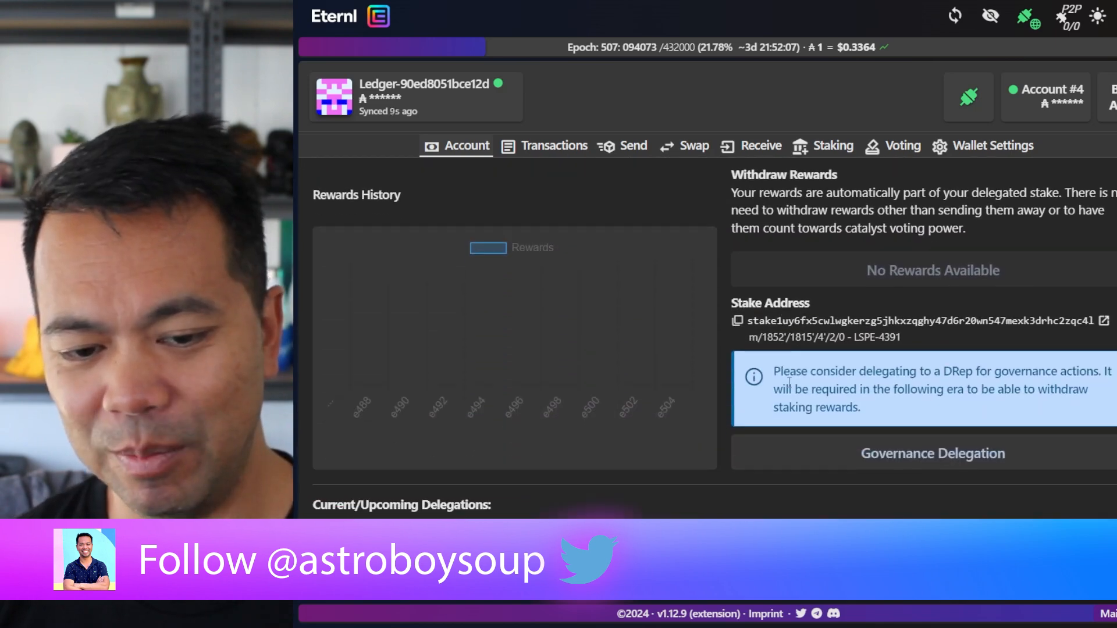
scroll("down", 3)
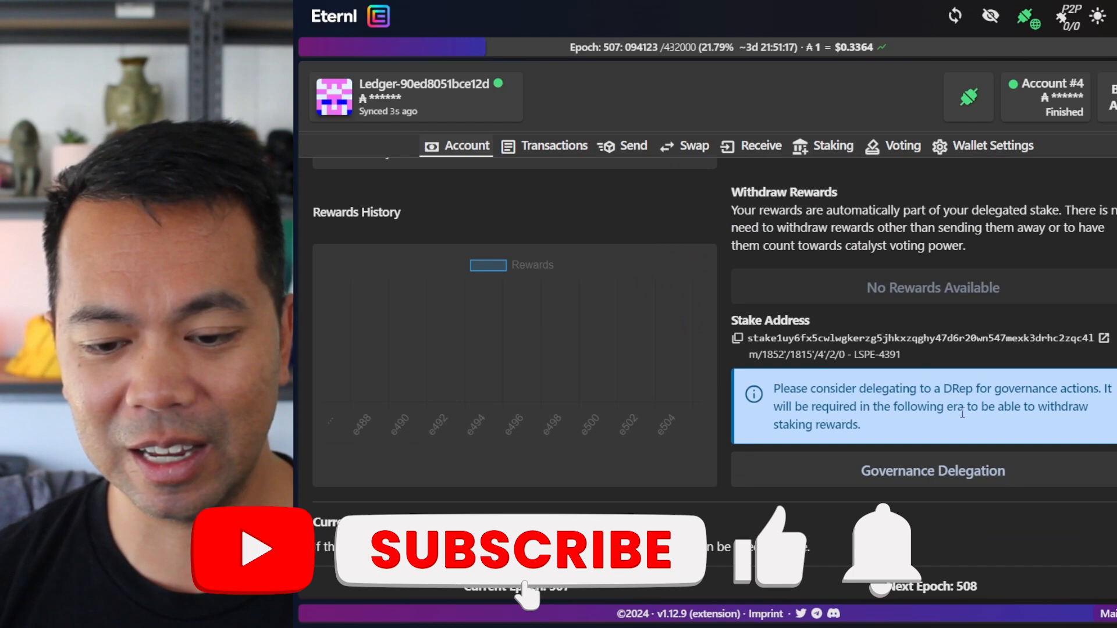
left_click(520, 549)
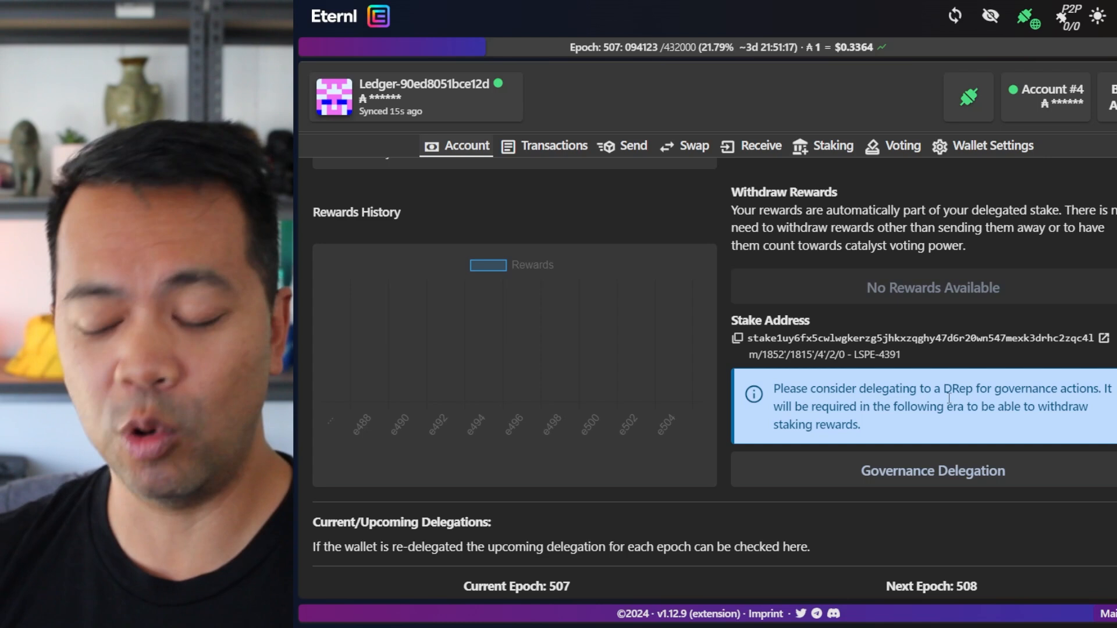
mouse_move(839, 242)
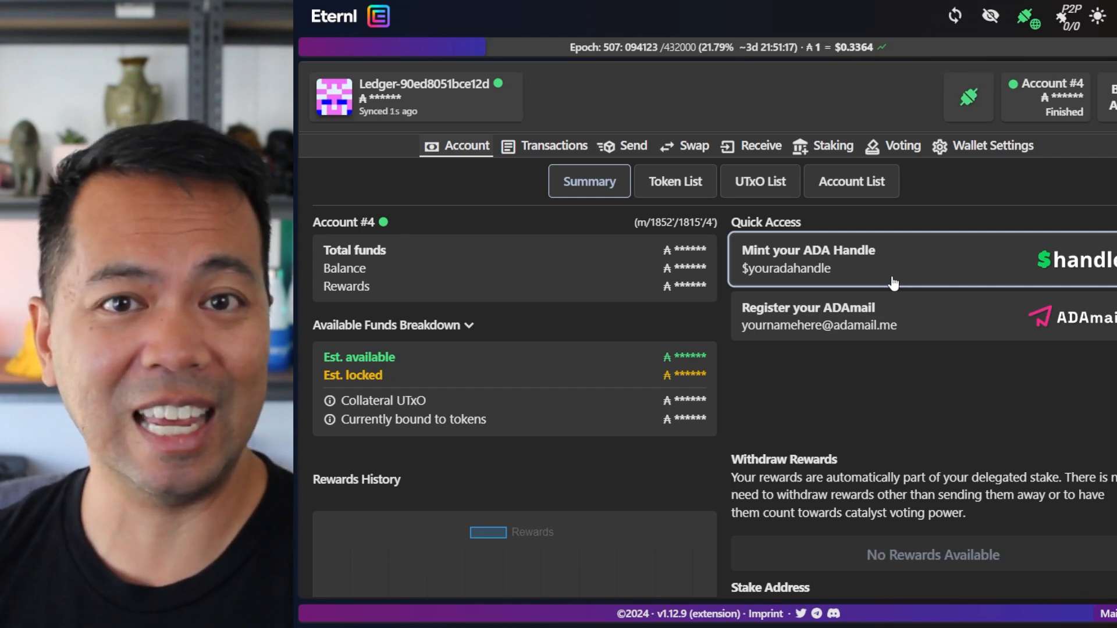
mouse_move(894, 296)
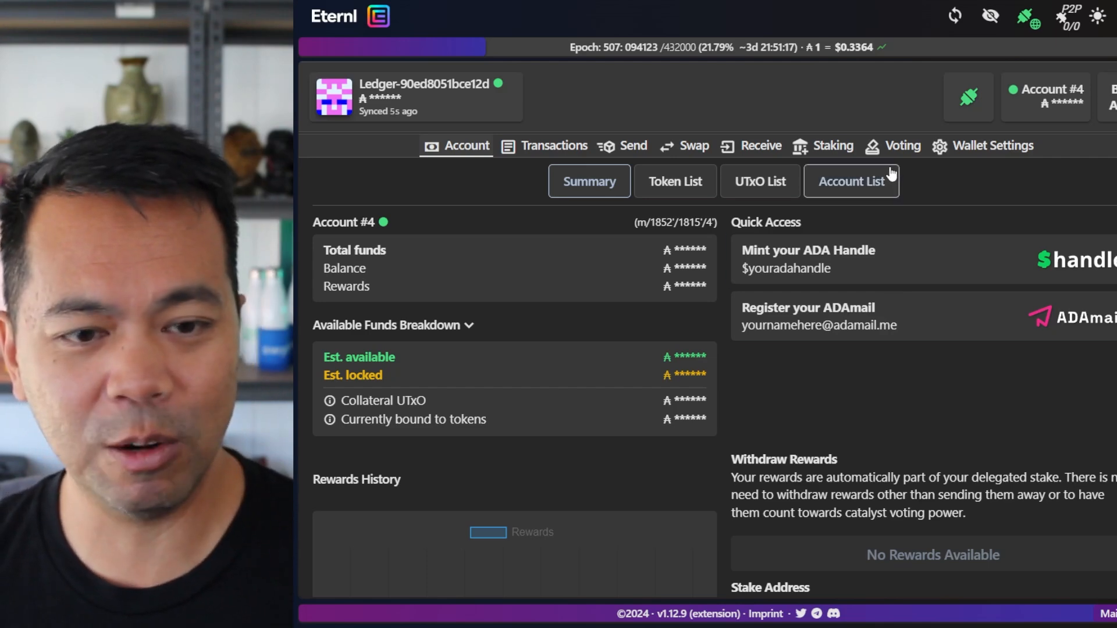
left_click(902, 145)
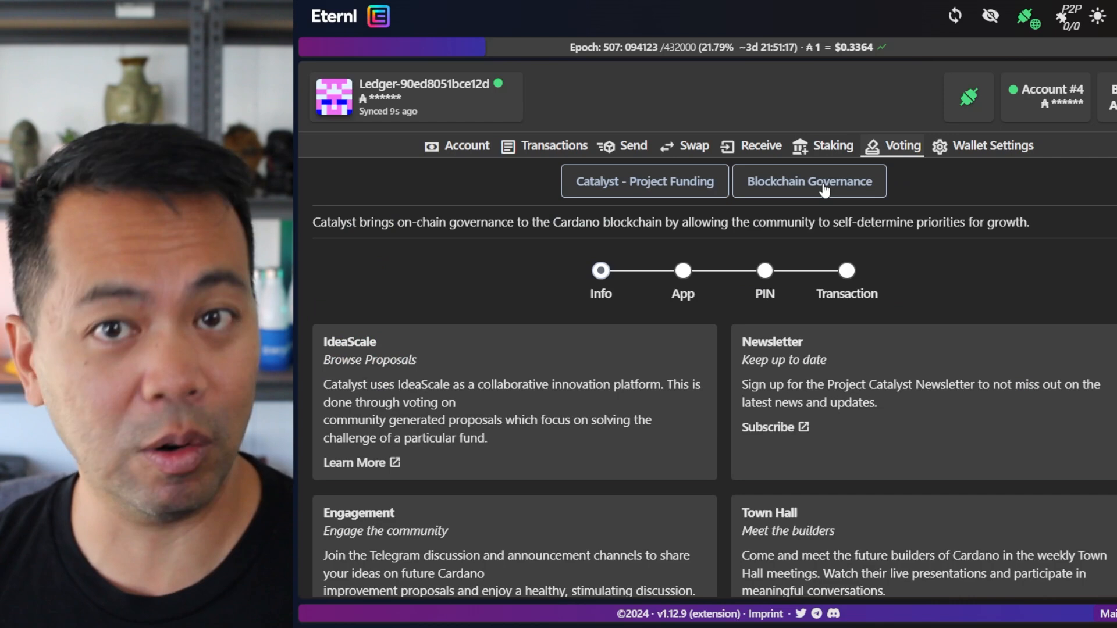
Open Voting > Blockchain Governance and choose Own Account for new vote delegation.
left_click(643, 181)
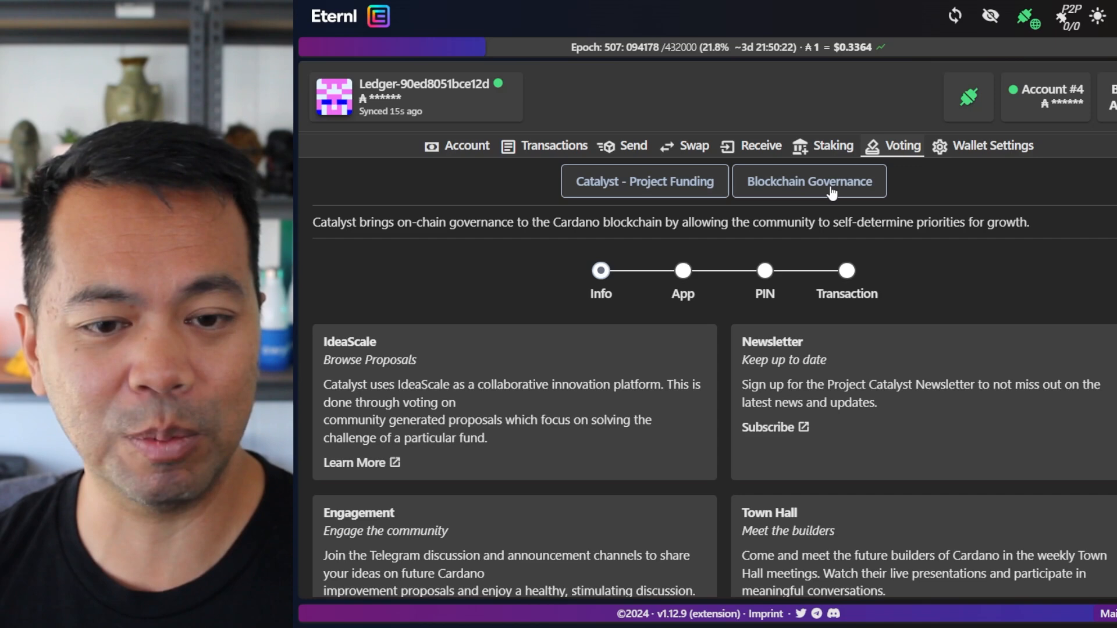
left_click(809, 181)
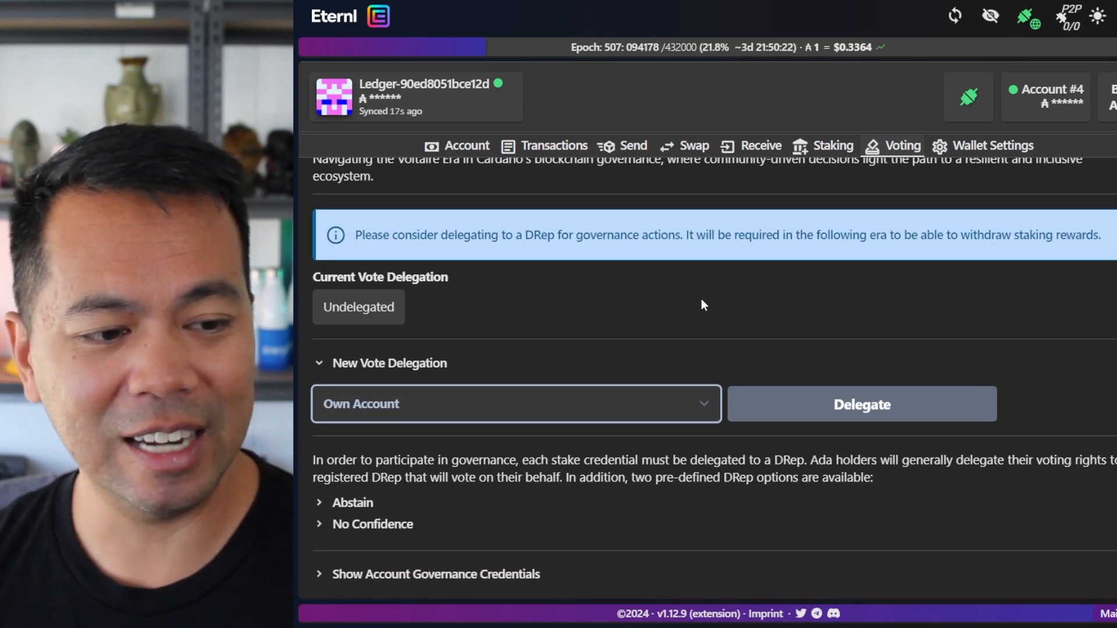
mouse_move(556, 367)
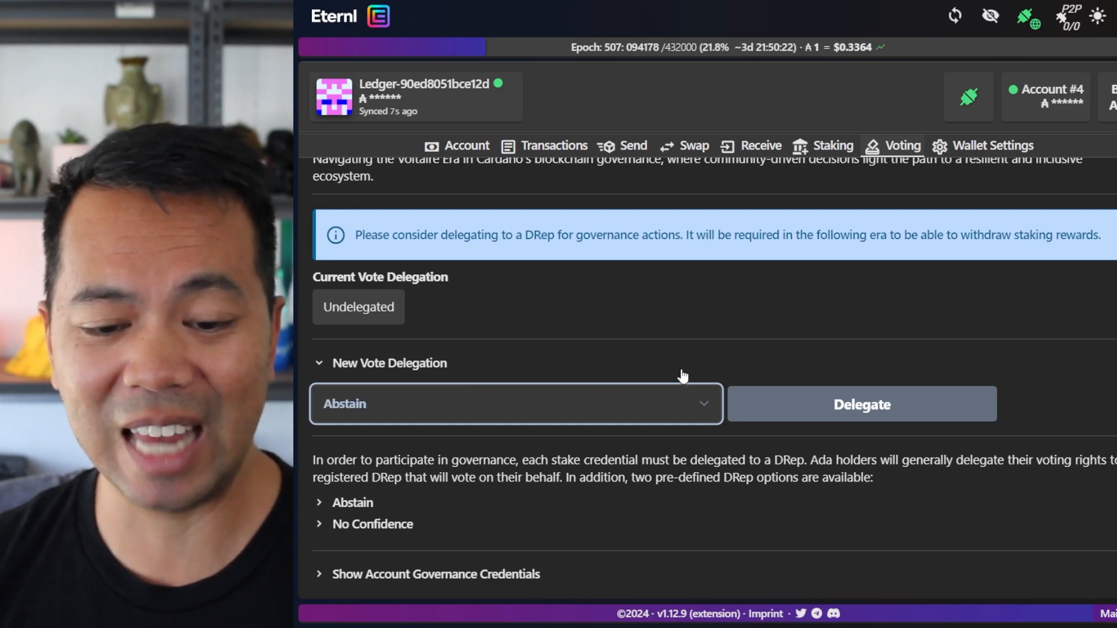
left_click(860, 404)
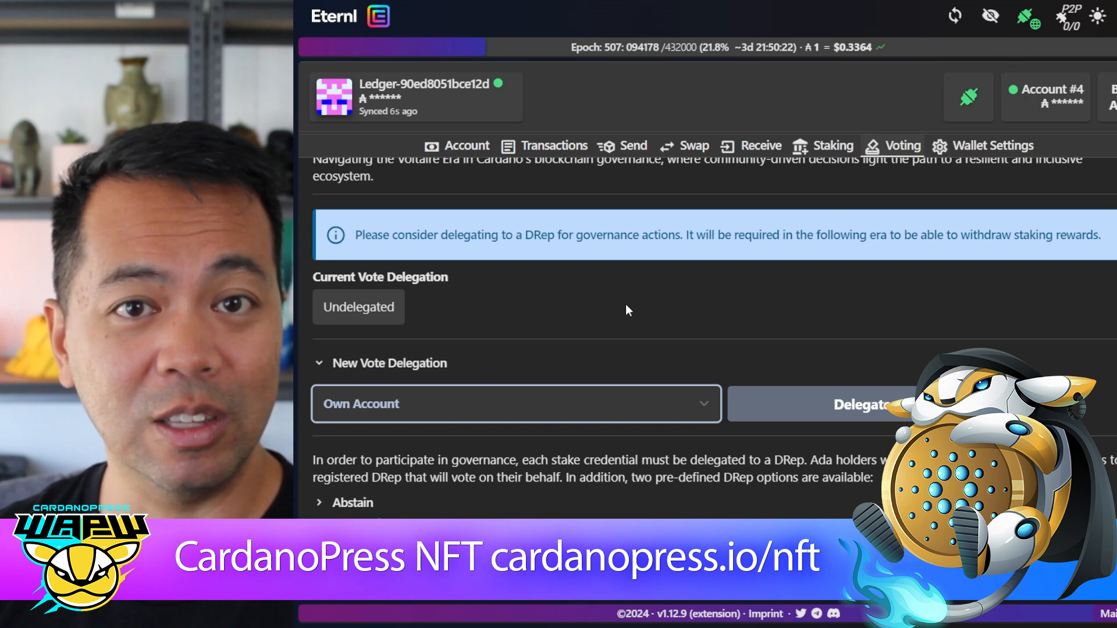
mouse_move(453, 379)
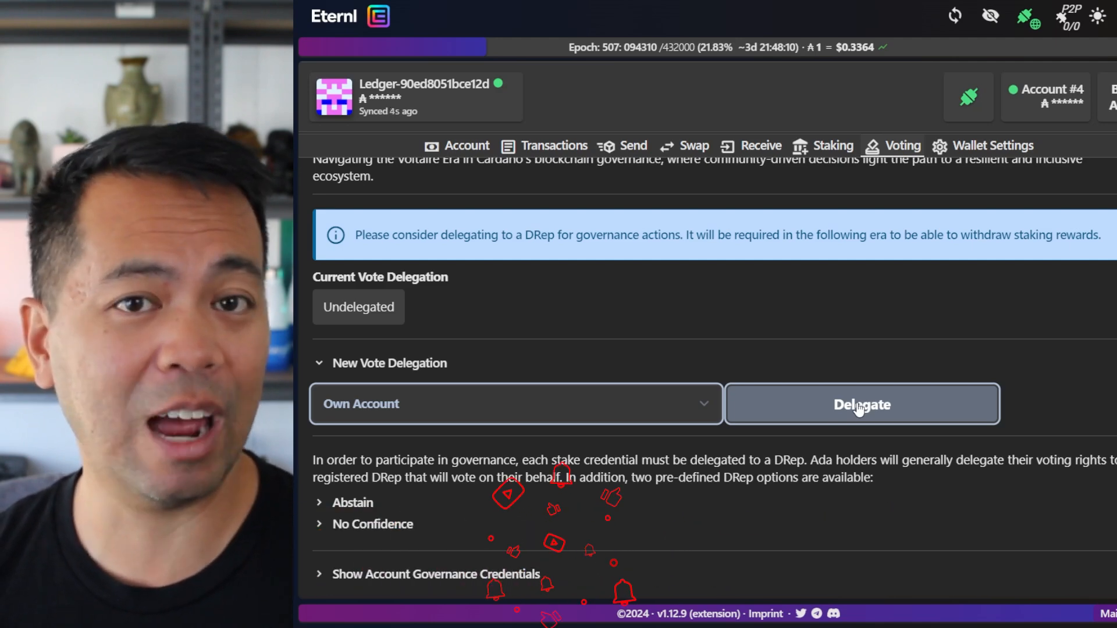
Delegate votes to Own Account, bringing up the DRep registration anchor prompt.
left_click(861, 403)
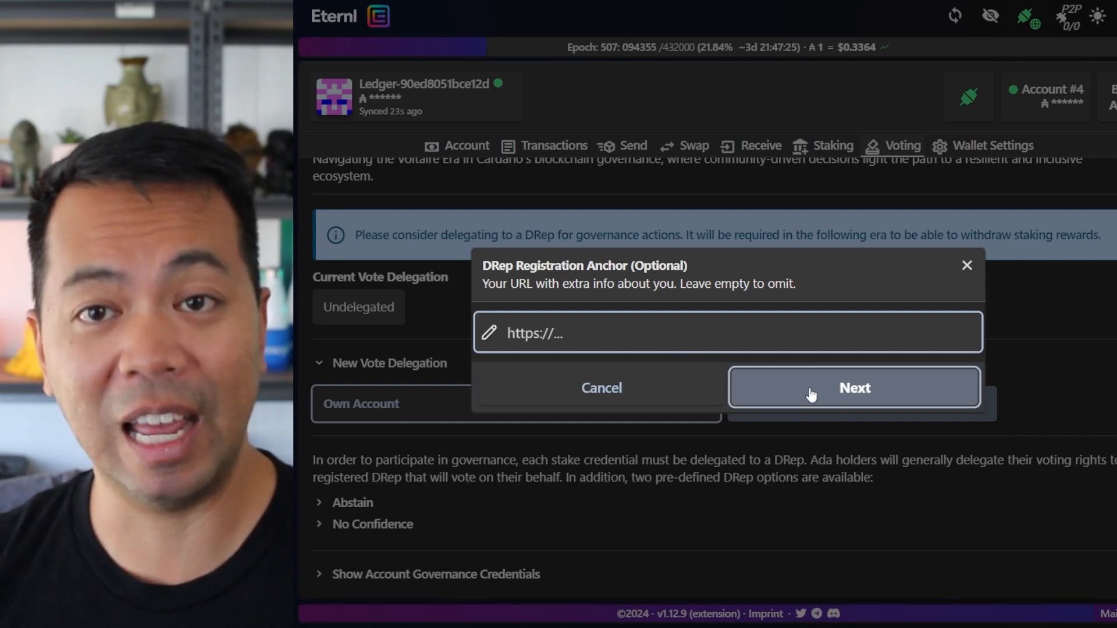
Skip the anchor URL and open the 500 ADA DRep registration transaction for signing.
left_click(854, 387)
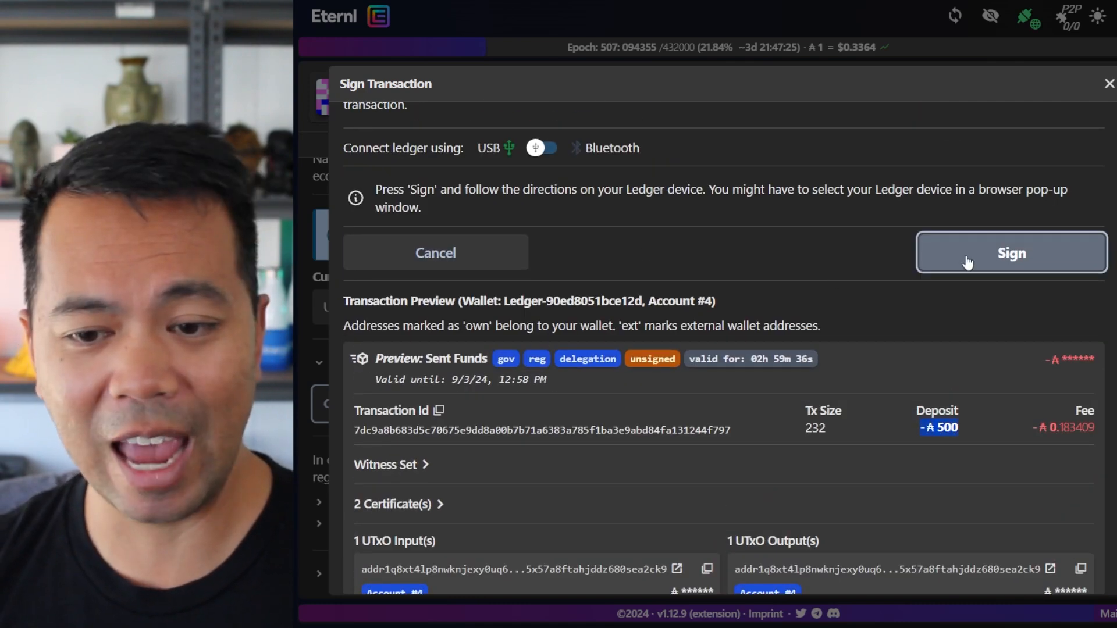
left_click(1010, 252)
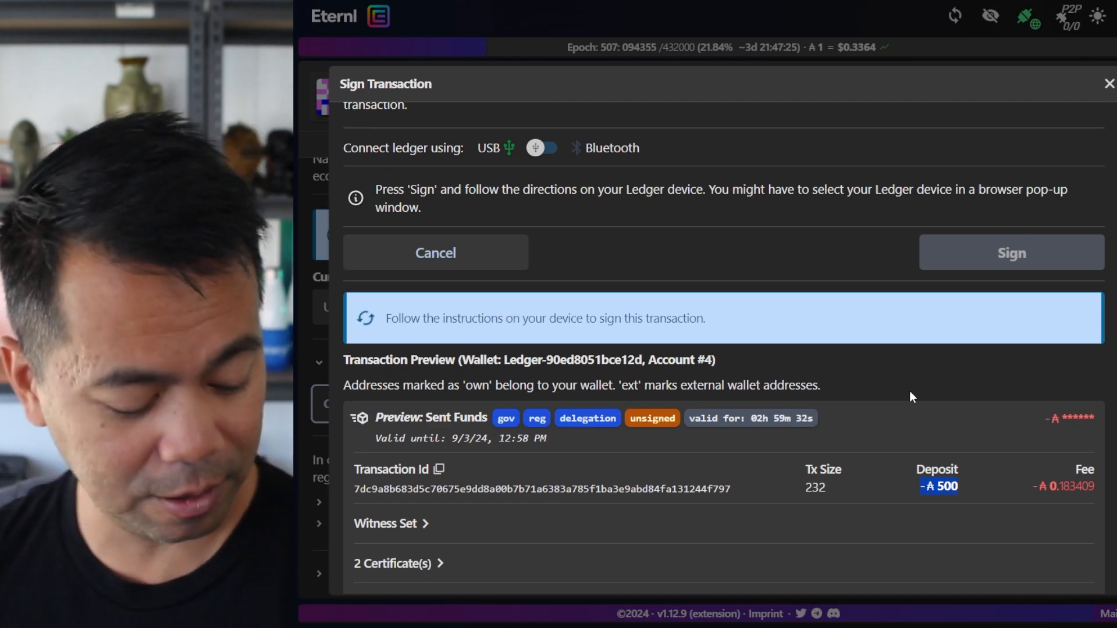
Sign the registration and return to vote delegation, now showing the own DRep ID Active.
left_click(1010, 252)
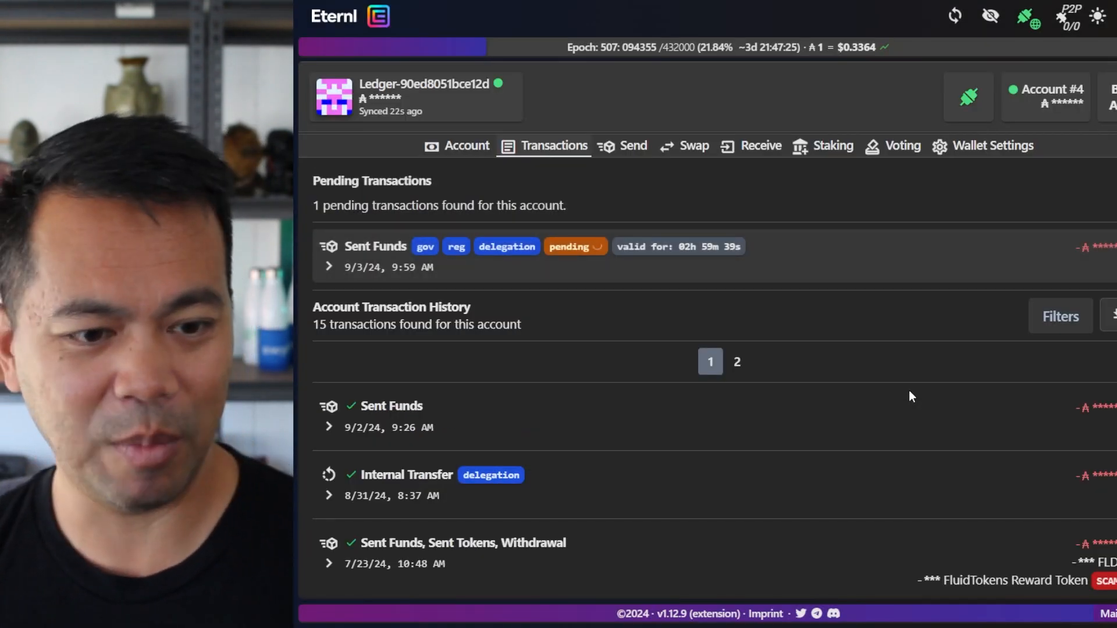
left_click(902, 146)
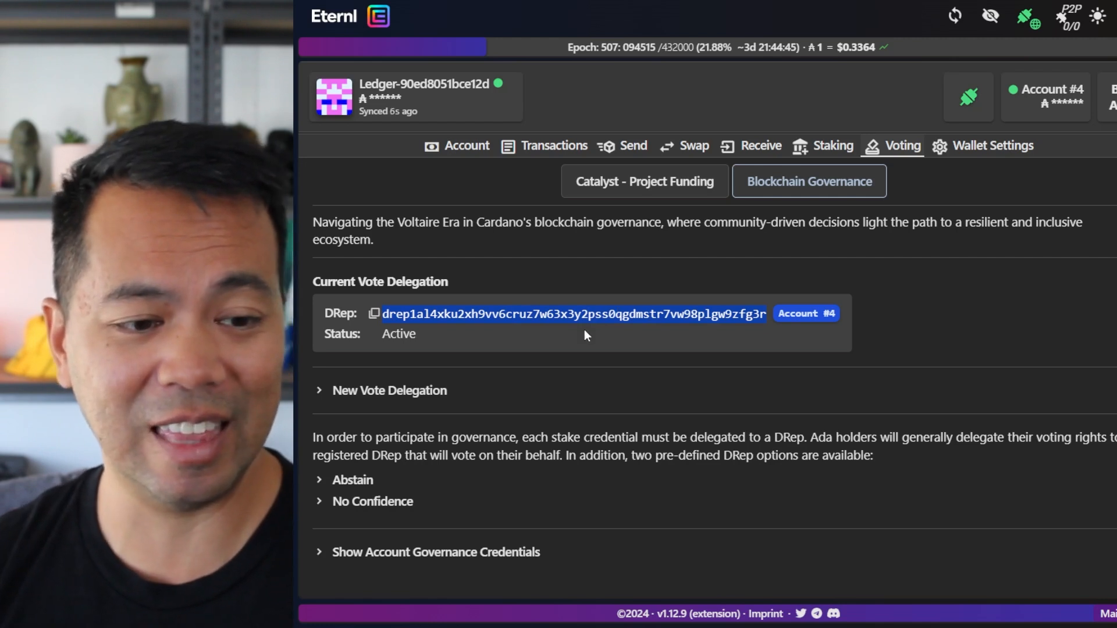
mouse_move(568, 364)
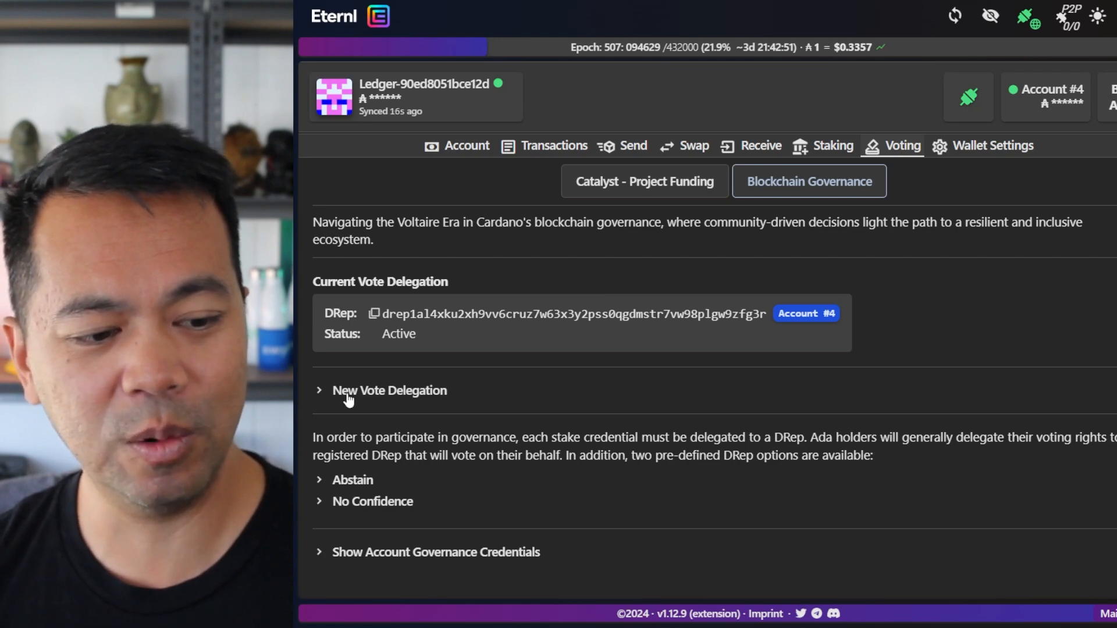
Expand New Vote Delegation and enter DRep ID drep127pc58jyky40fvess0c4tjxkrnkf8ta3sfltvm4ptypqc5fgav3.
left_click(390, 390)
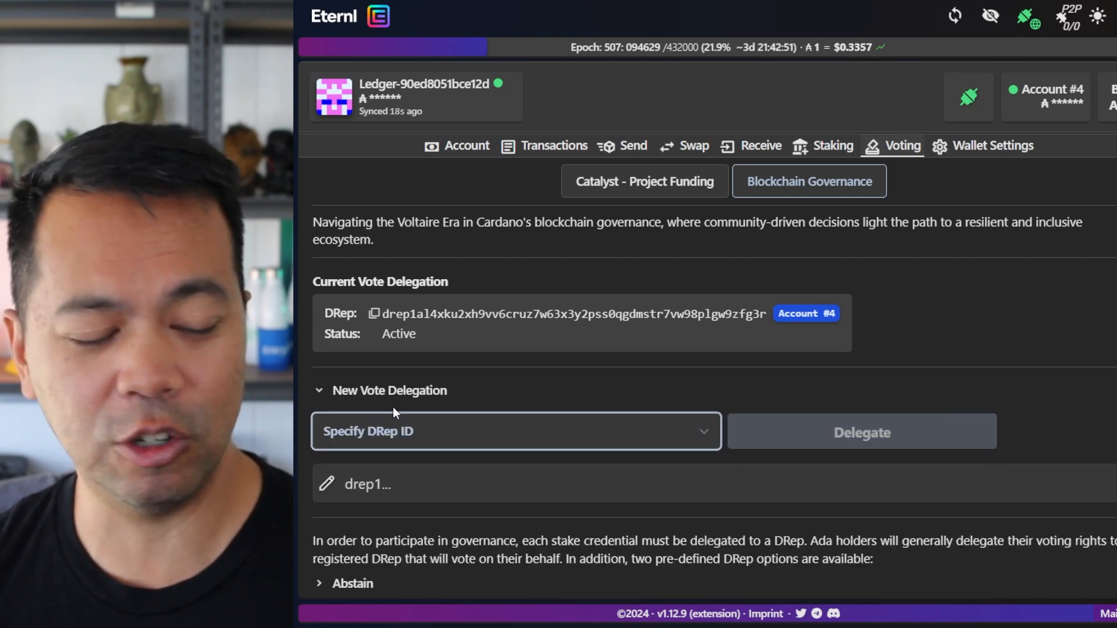
scroll("down", 3)
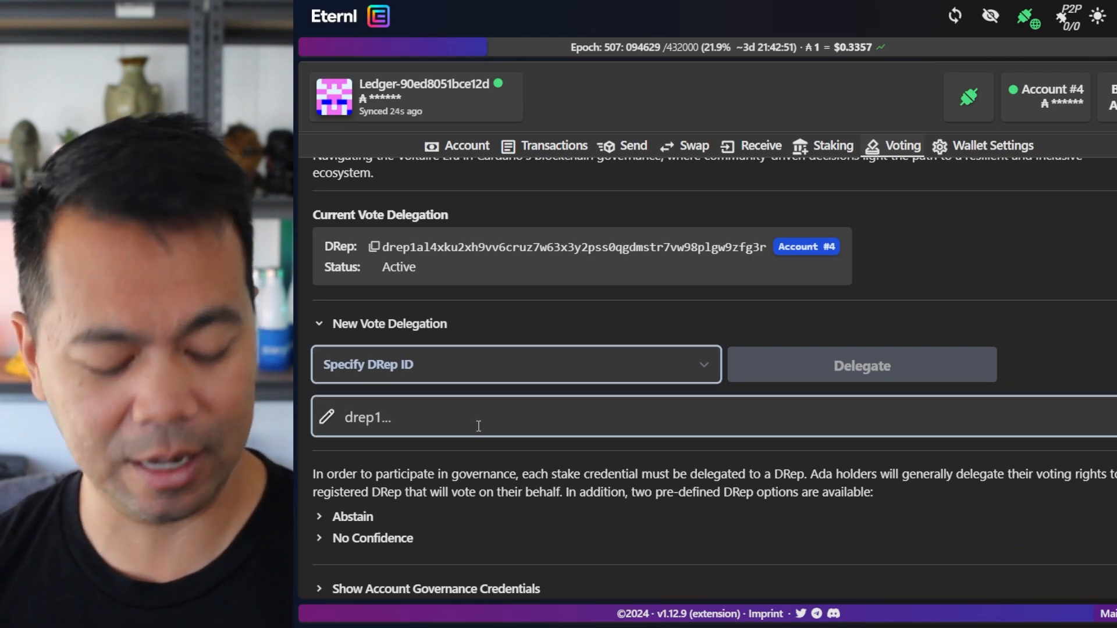
type("drep127pc58jyky40fvess0c4tjxkrnkf8ta3sfltvm4ptypqc5fgav3")
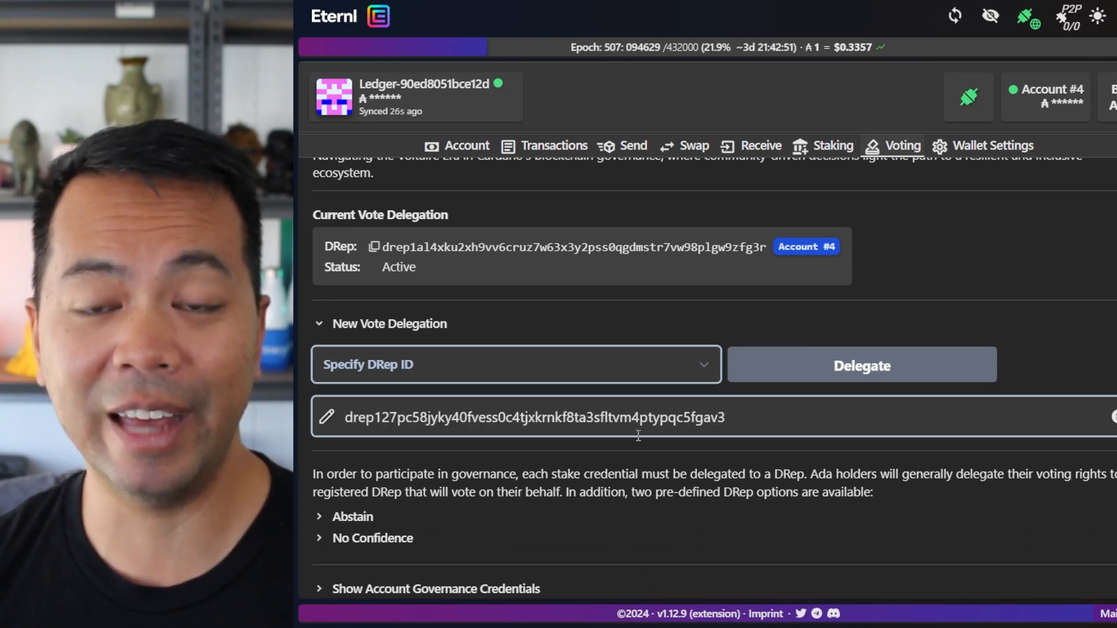
left_click(861, 365)
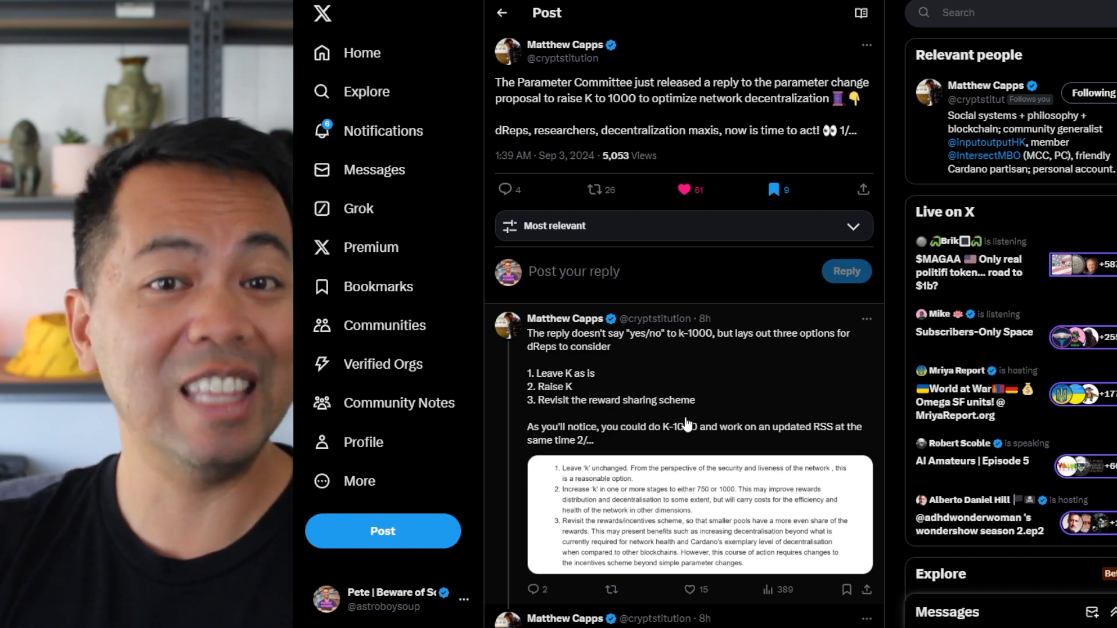
mouse_move(641, 305)
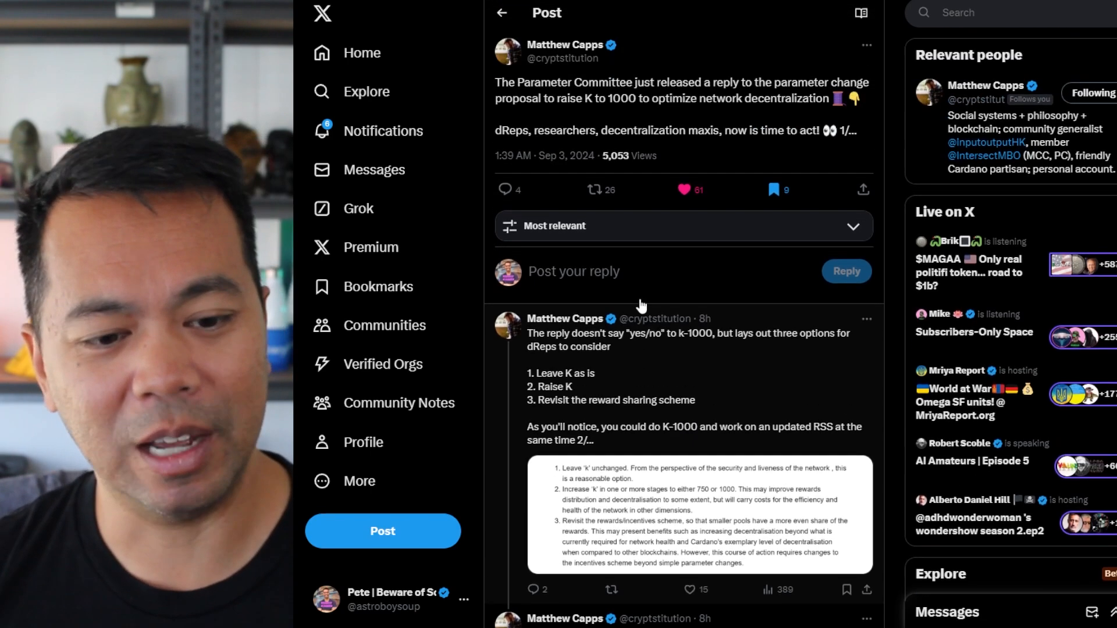